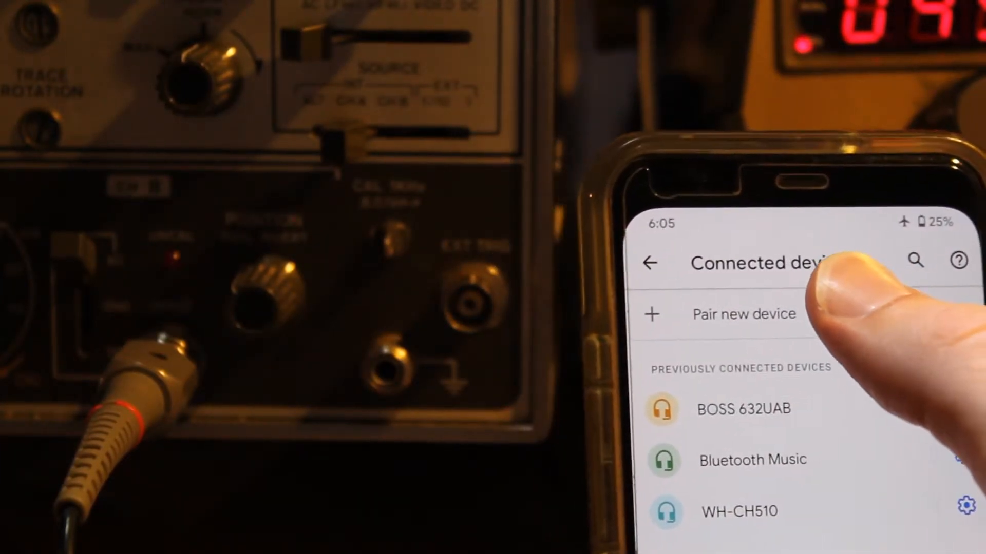
# Open 'Pair new device' to scan for nearby Bluetooth devices.
pyautogui.click(744, 313)
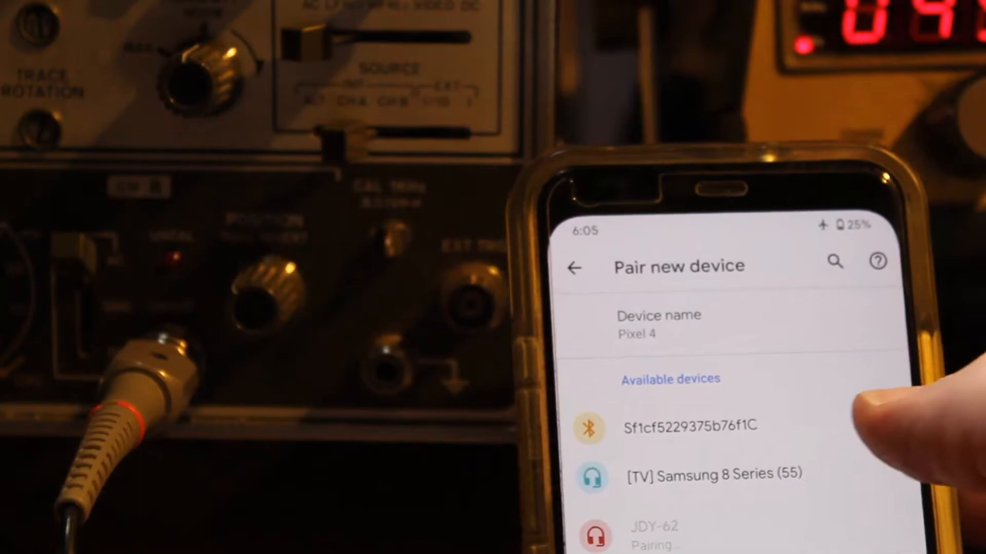
# Pair with JDY-62, then go back to Connected devices where it appears.
pyautogui.click(652, 535)
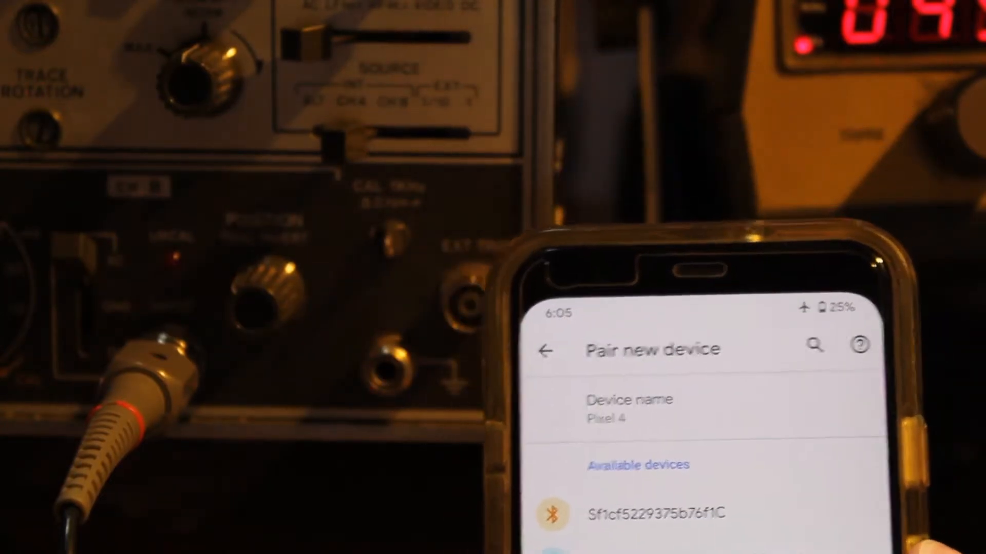
pyautogui.click(547, 350)
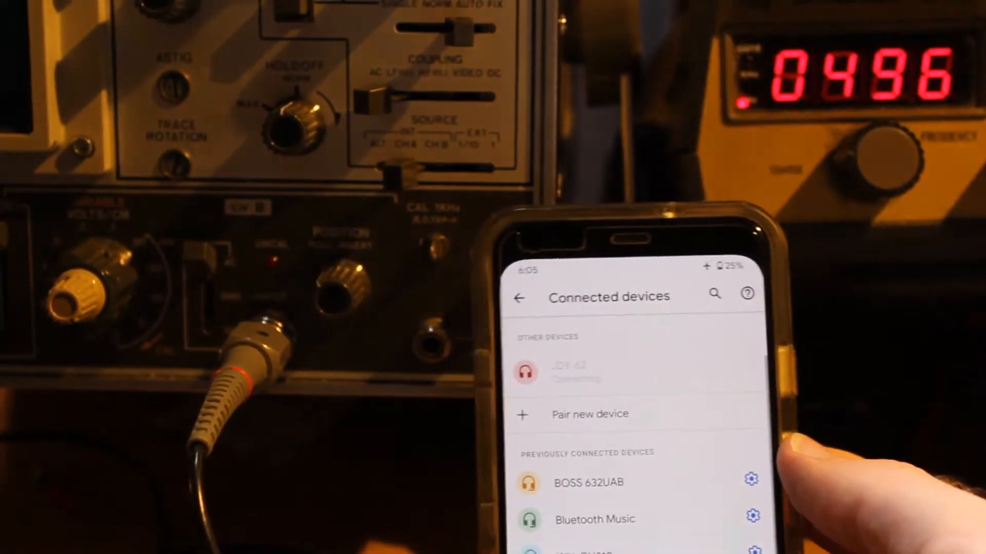